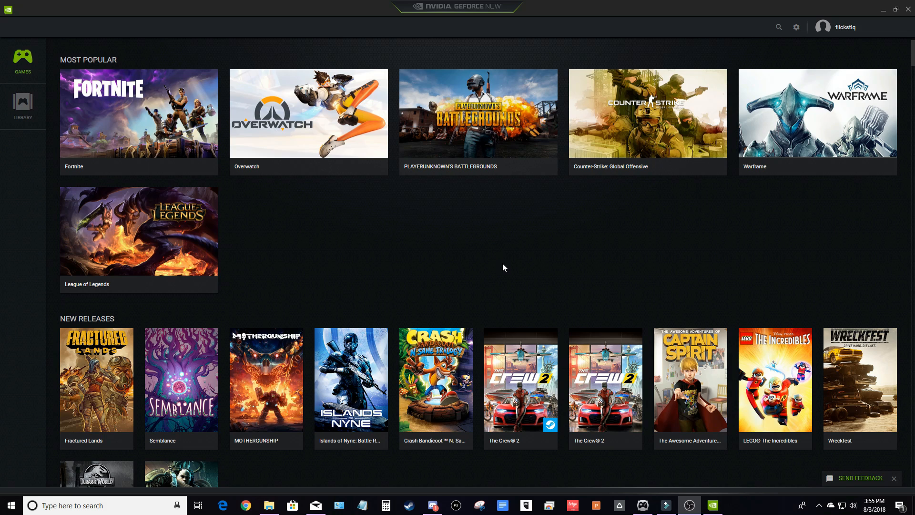
Open the GeForce NOW Settings page from the games library
left_click(796, 26)
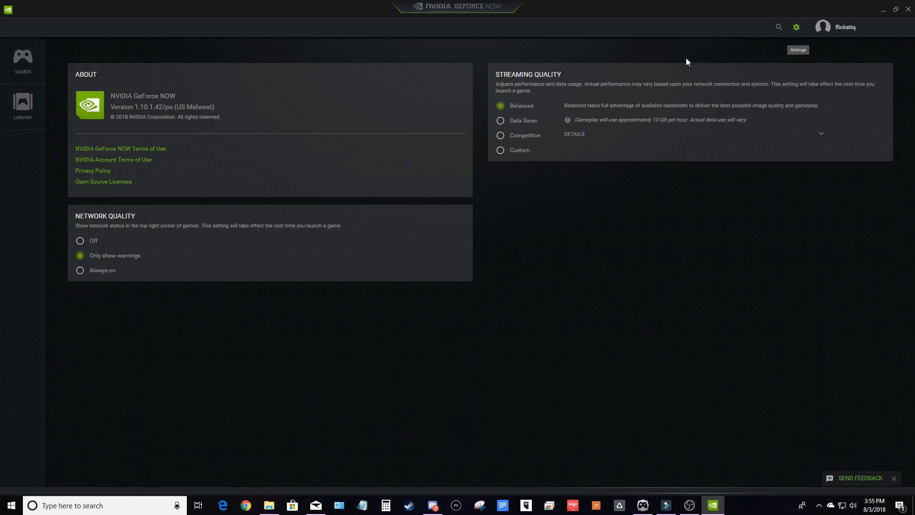
mouse_move(620, 179)
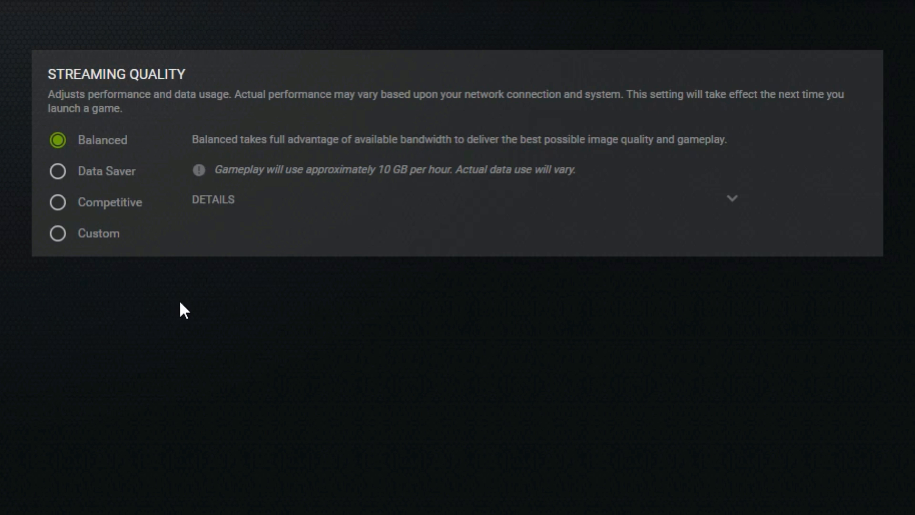
Try the Data Saver and Competitive presets, then choose the Custom streaming quality
left_click(57, 170)
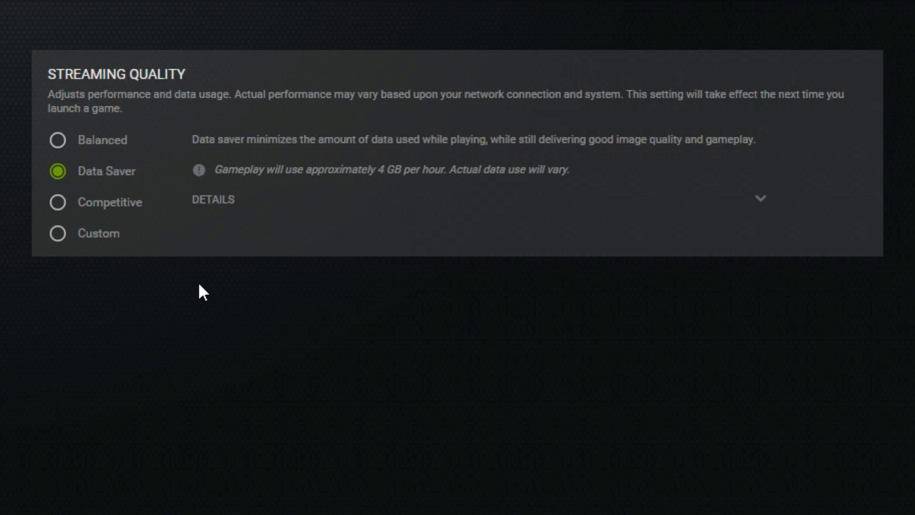
left_click(58, 202)
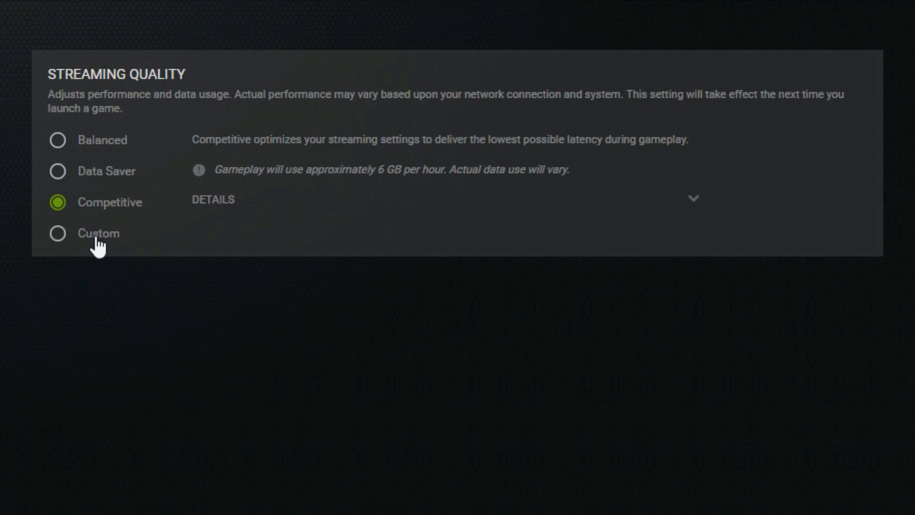
left_click(57, 232)
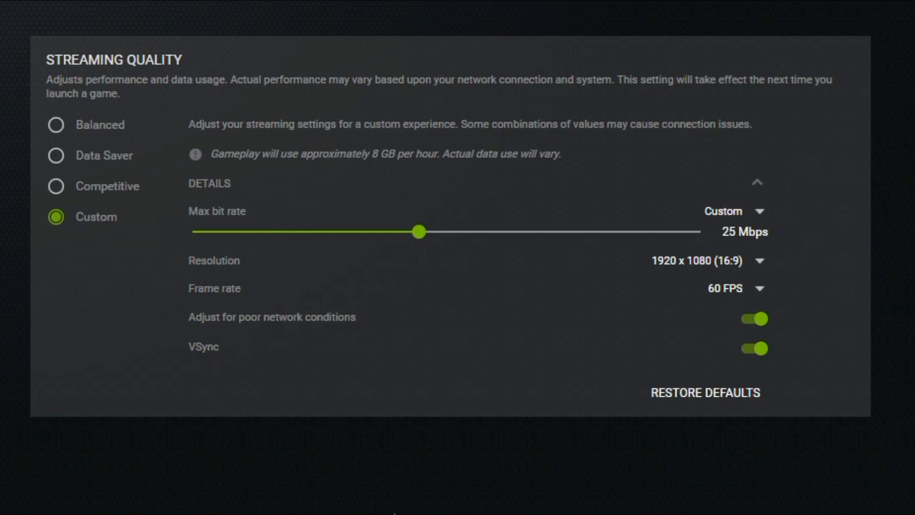
Lower the custom max bit rate slider to 10 Mbps
left_click_drag(418, 232, 269, 232)
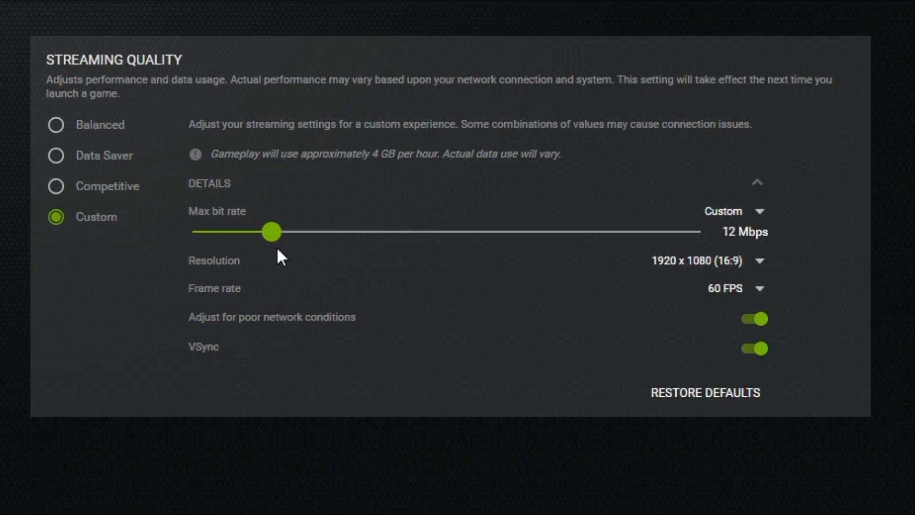
left_click_drag(269, 231, 249, 231)
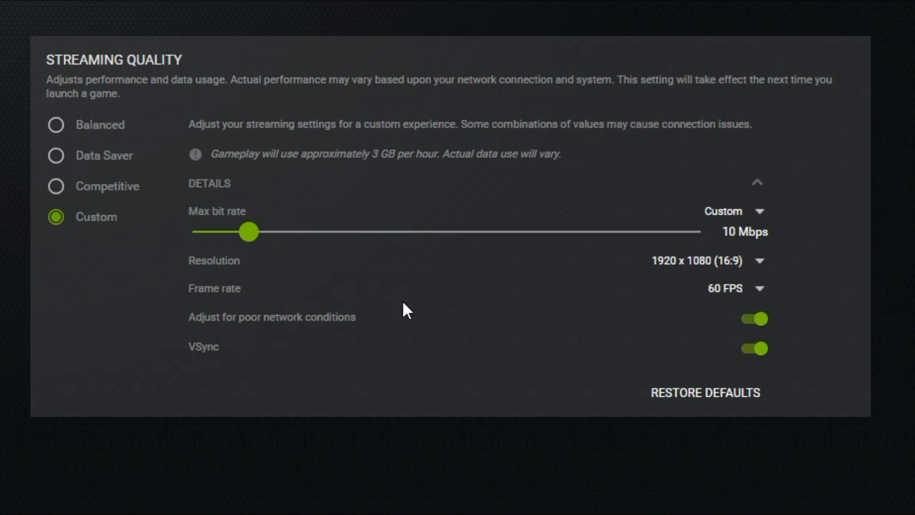
mouse_move(682, 289)
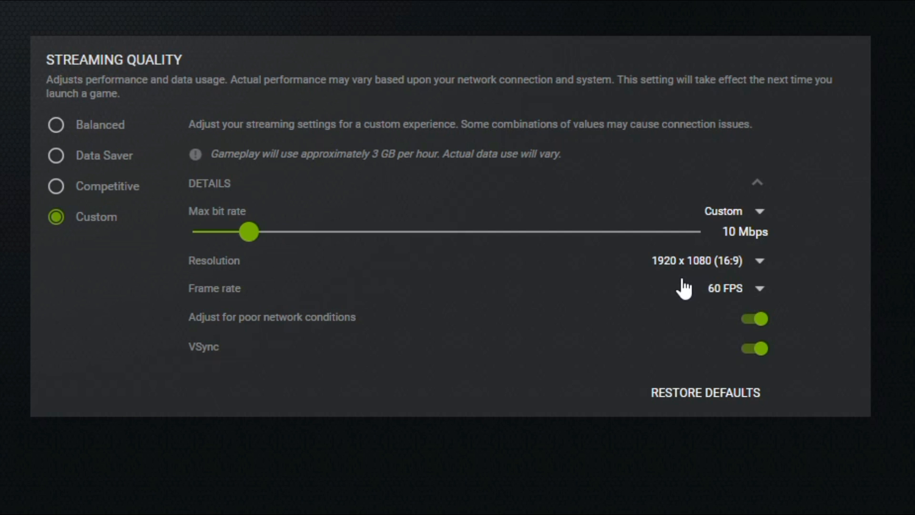
Choose 1280 x 720 (16:9) resolution and 30 FPS frame rate
left_click(703, 260)
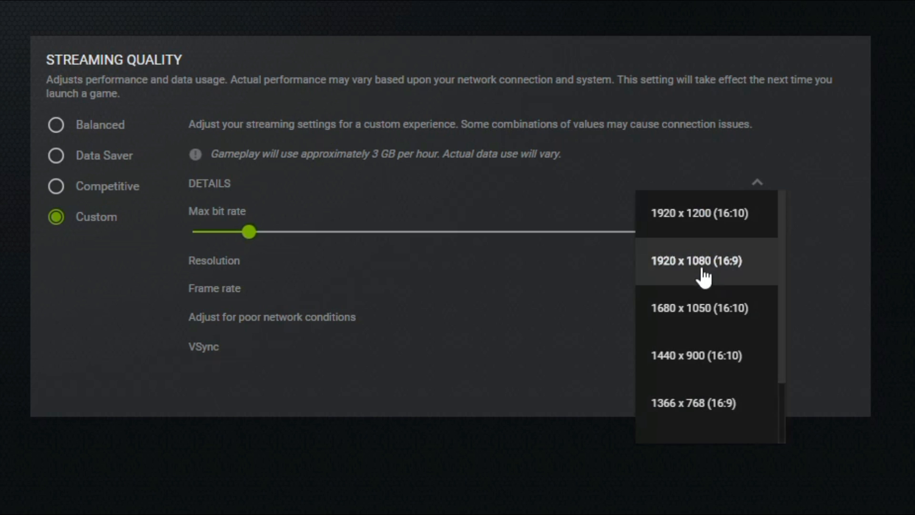
scroll("down", 3)
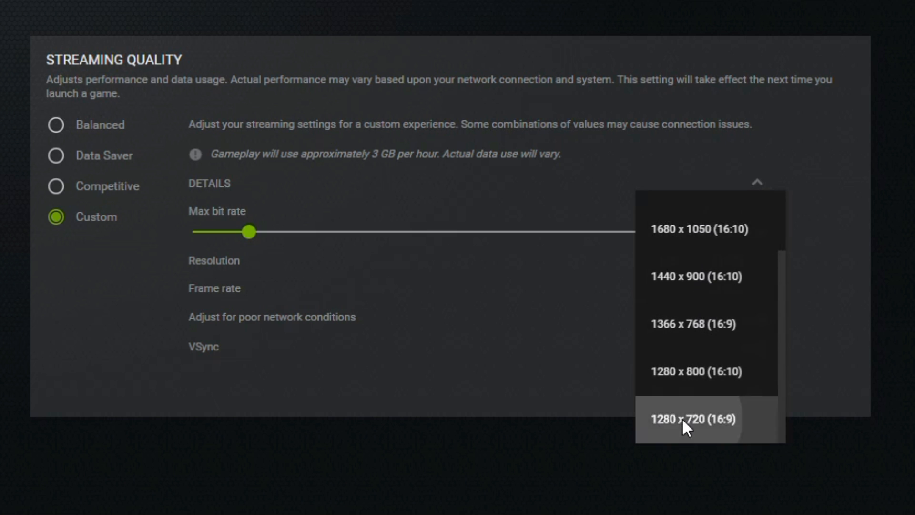
left_click(692, 419)
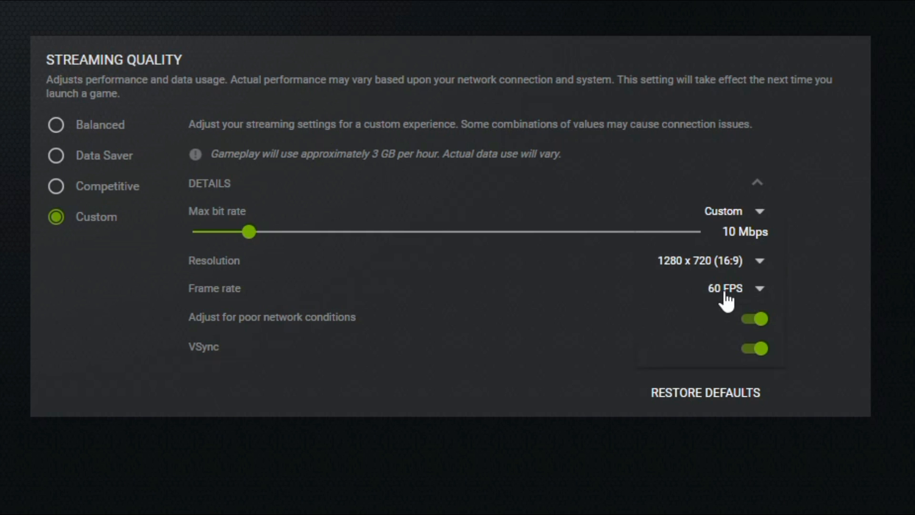
left_click(733, 288)
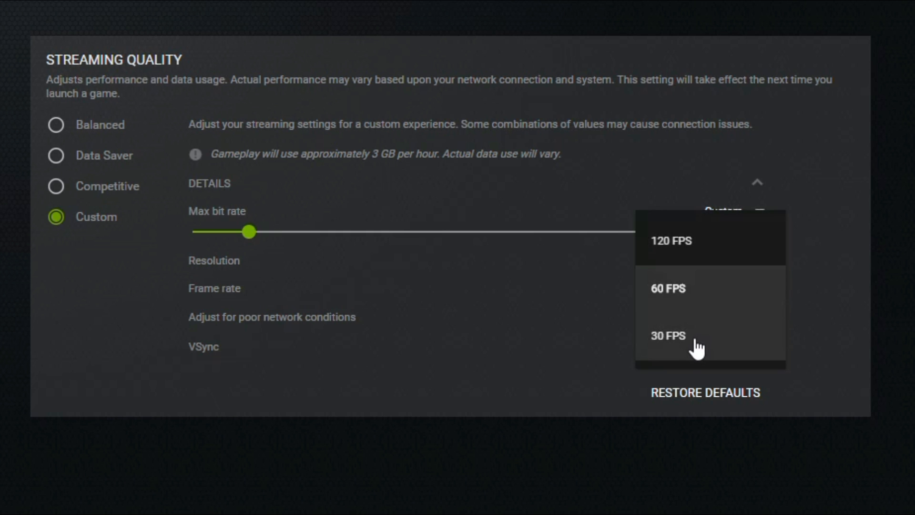
left_click(667, 336)
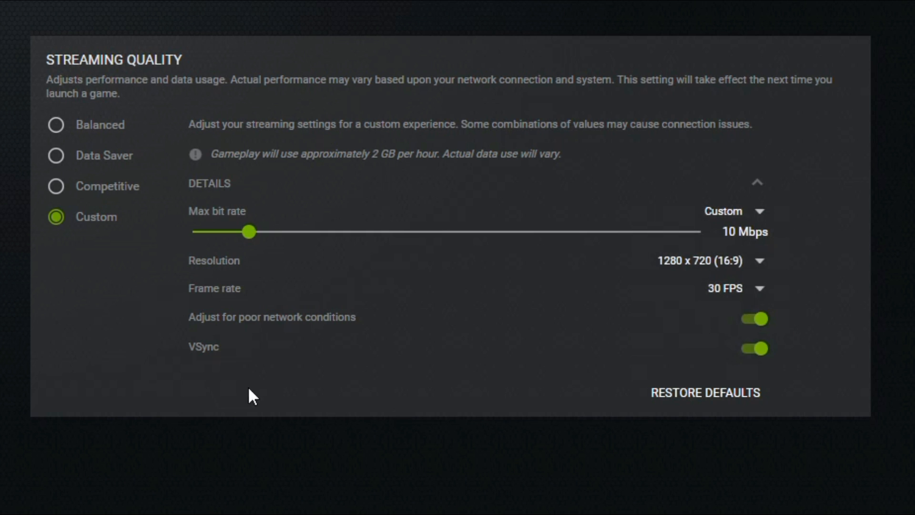
mouse_move(338, 385)
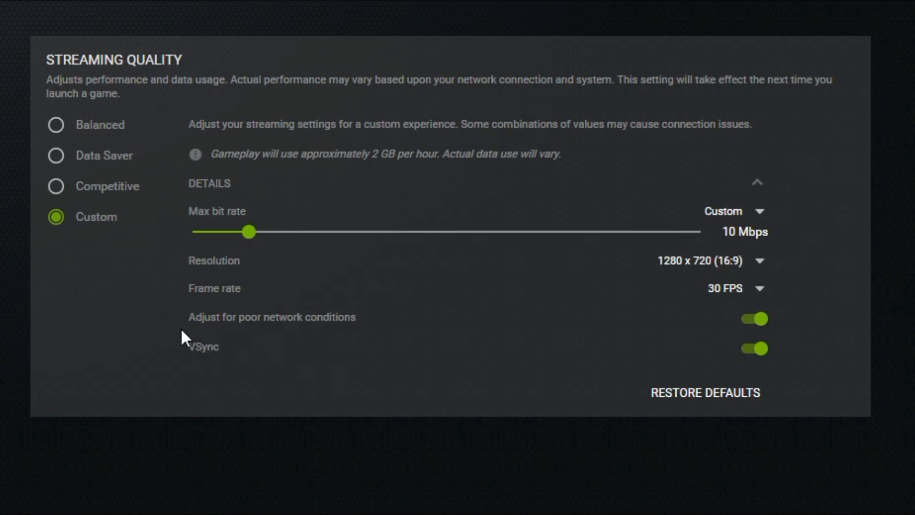
mouse_move(378, 339)
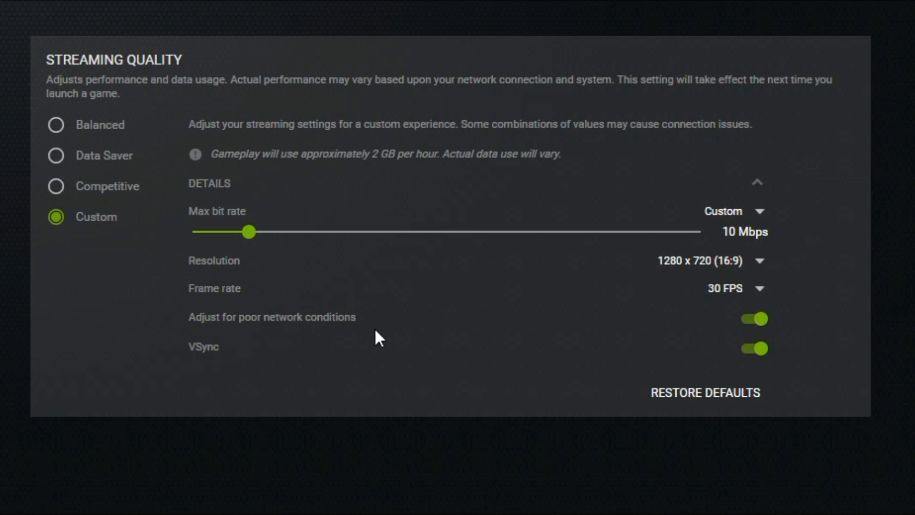
mouse_move(362, 318)
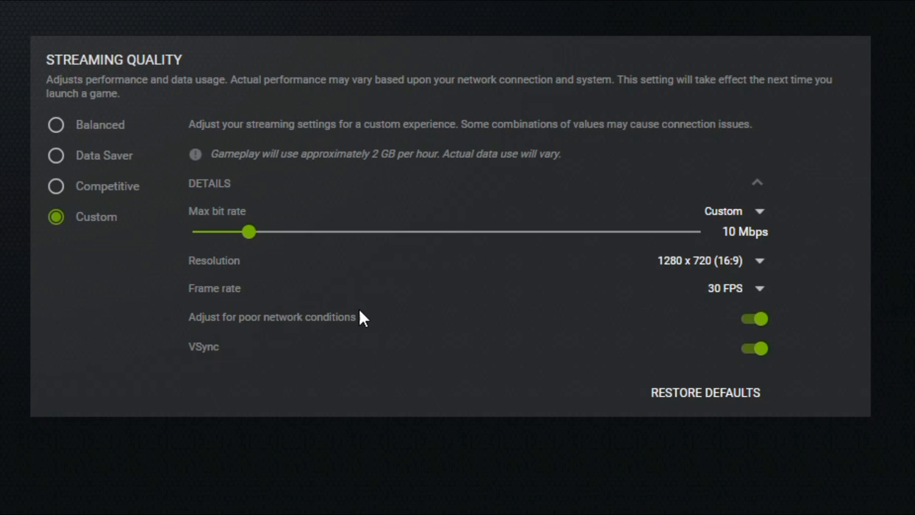
mouse_move(340, 256)
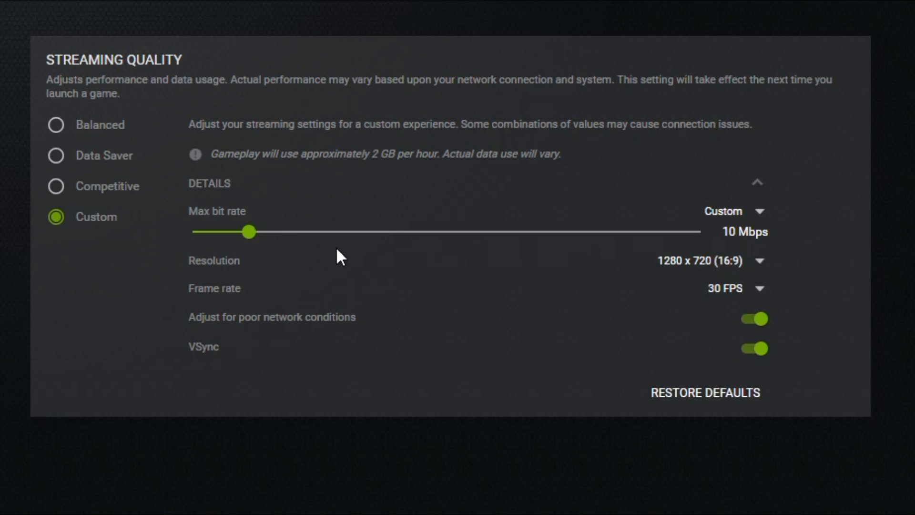
mouse_move(327, 256)
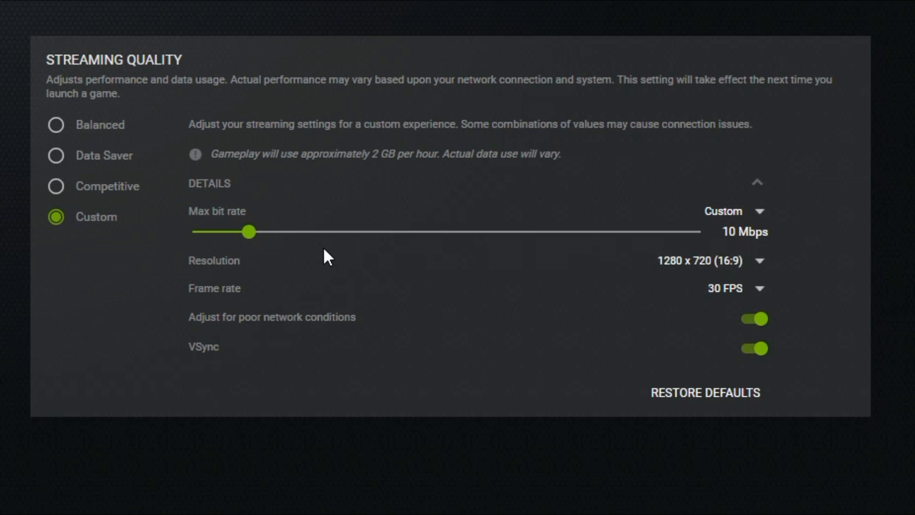
mouse_move(343, 343)
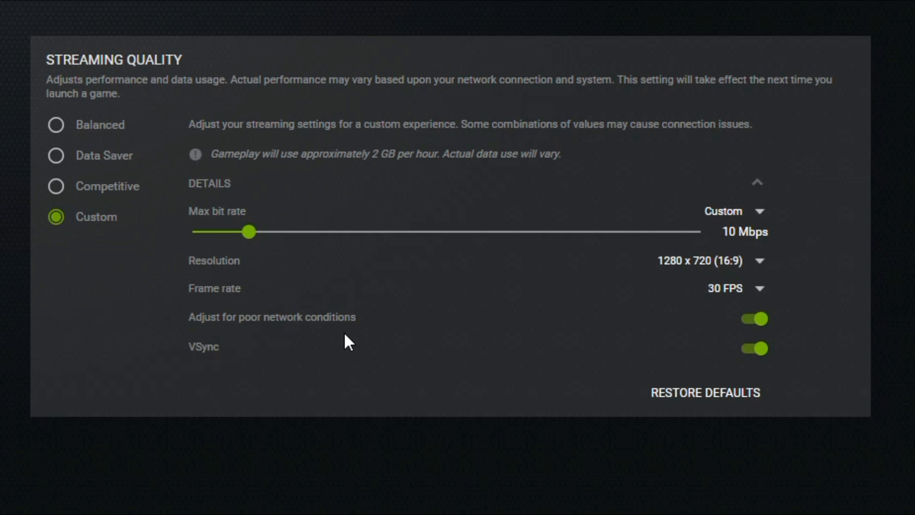
mouse_move(260, 366)
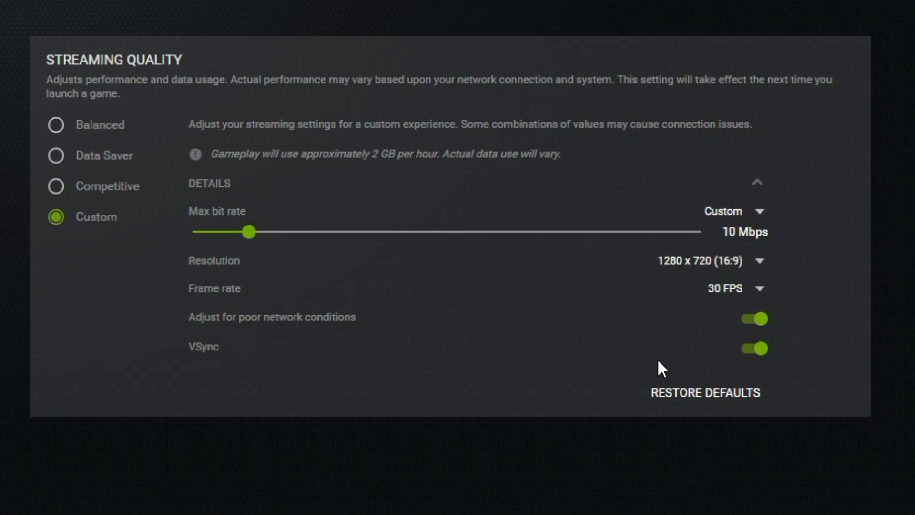
mouse_move(722, 362)
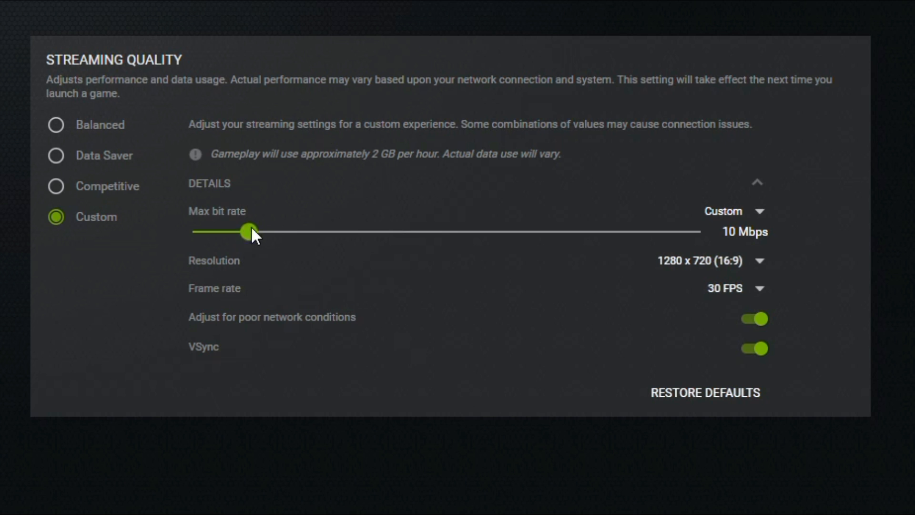
Push the custom max bit rate to 50 Mbps, showing 120 FPS with VSync off
left_click_drag(248, 231, 699, 231)
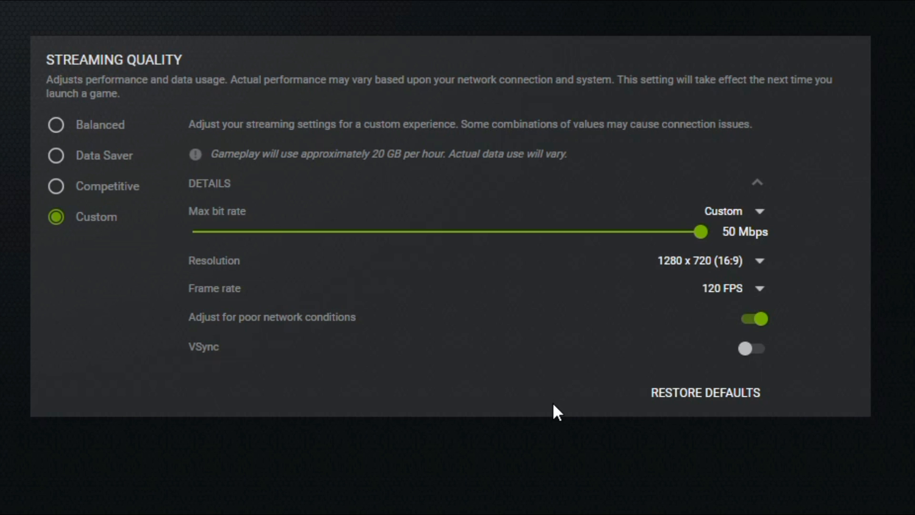
mouse_move(391, 176)
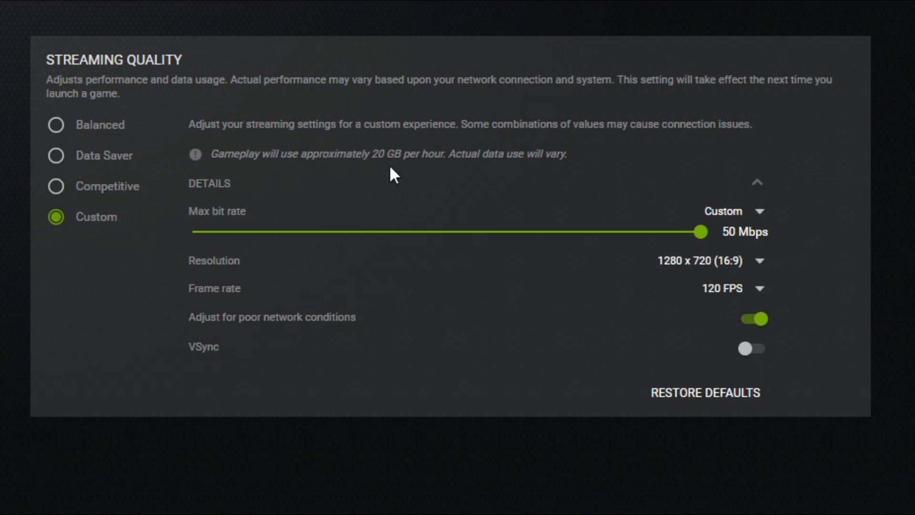
mouse_move(426, 176)
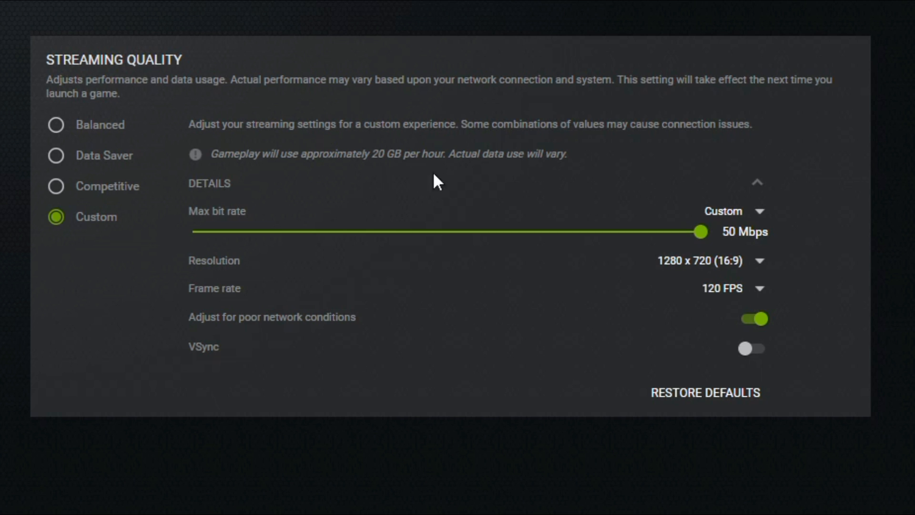
Bring max bit rate back to 10 Mbps, frame rate 30 FPS, and VSync on
left_click_drag(700, 231, 304, 231)
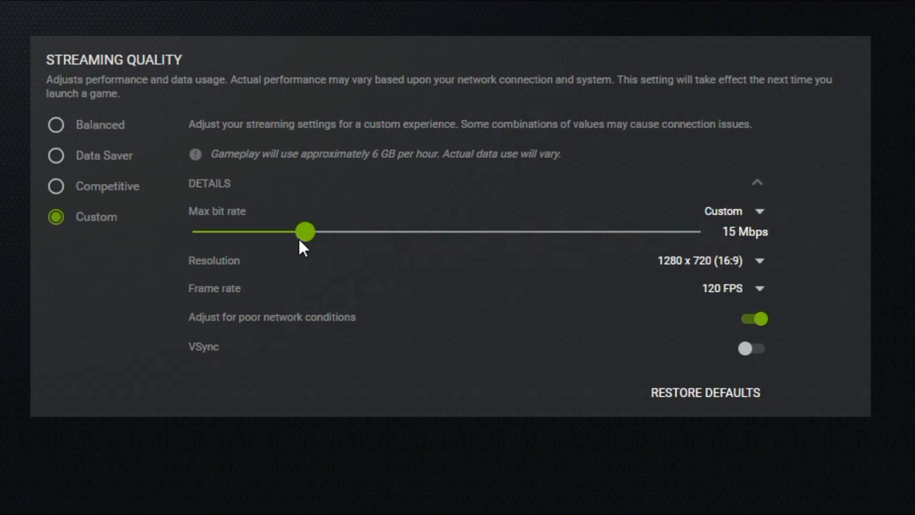
left_click_drag(305, 230, 264, 231)
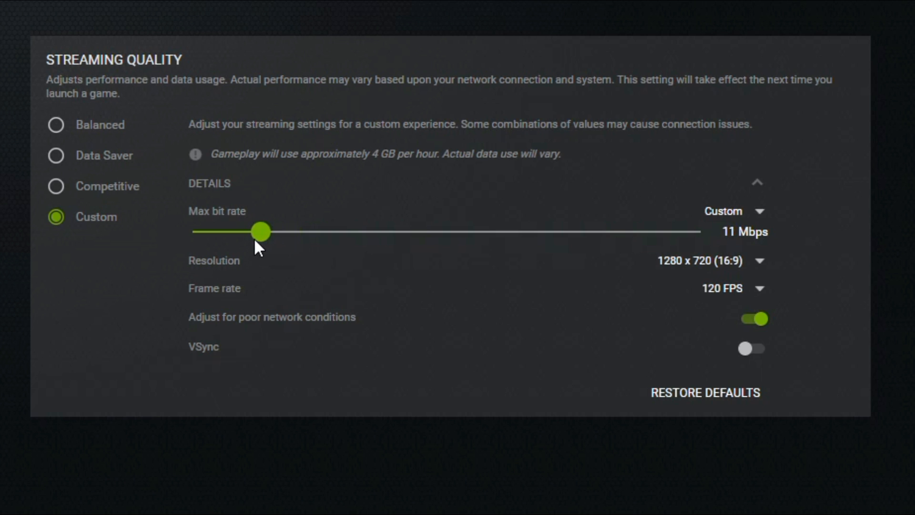
left_click(733, 287)
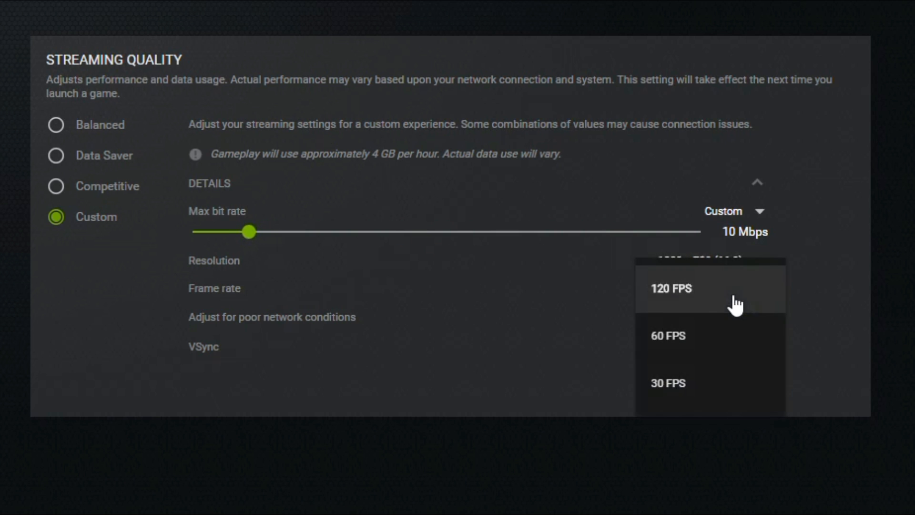
left_click(667, 382)
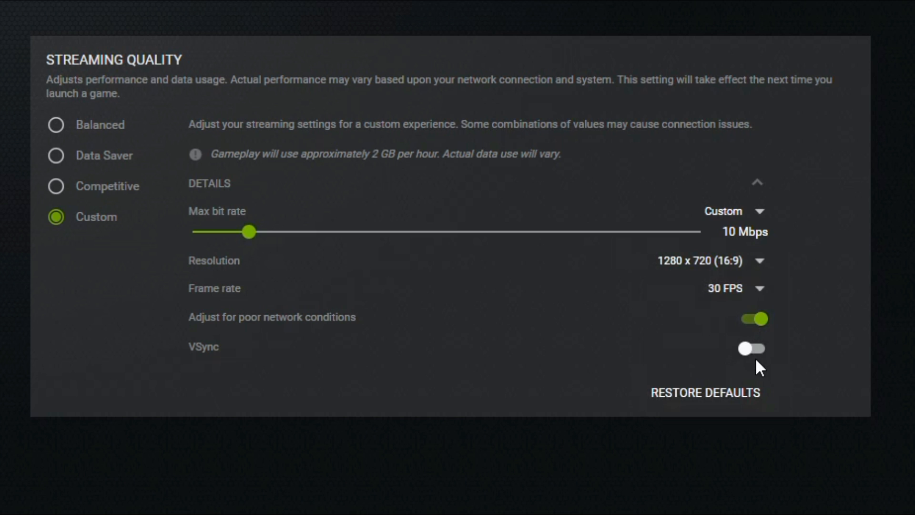
left_click(751, 347)
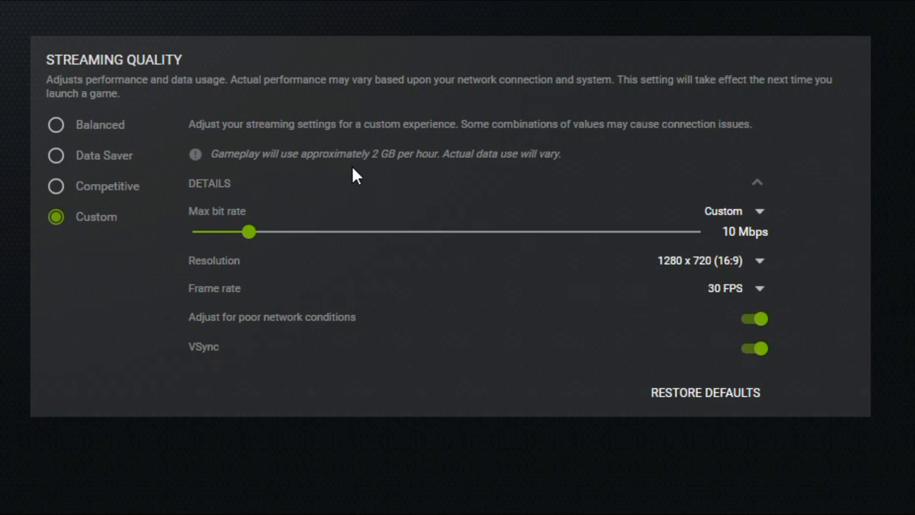
mouse_move(416, 177)
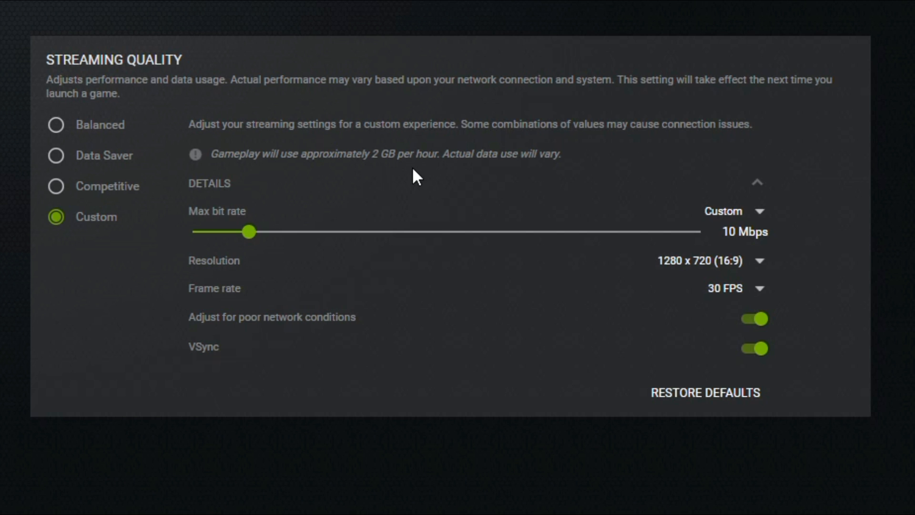
mouse_move(274, 312)
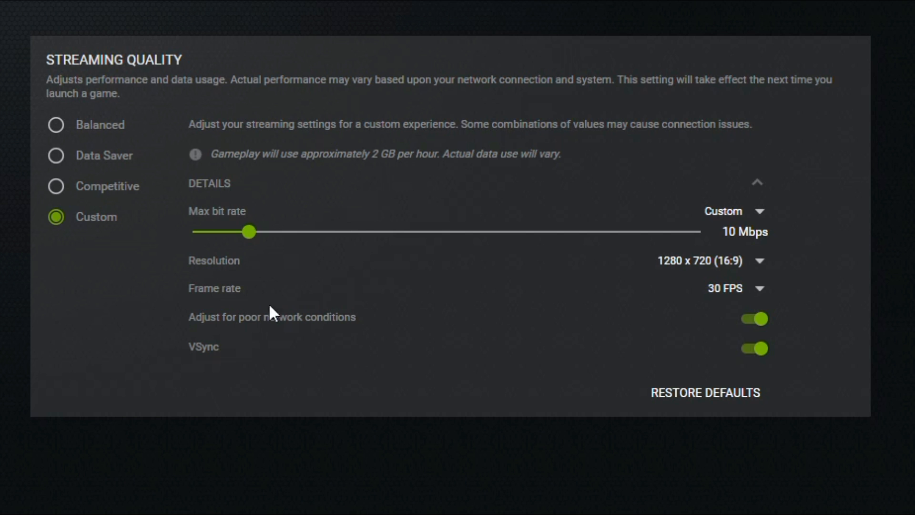
mouse_move(340, 376)
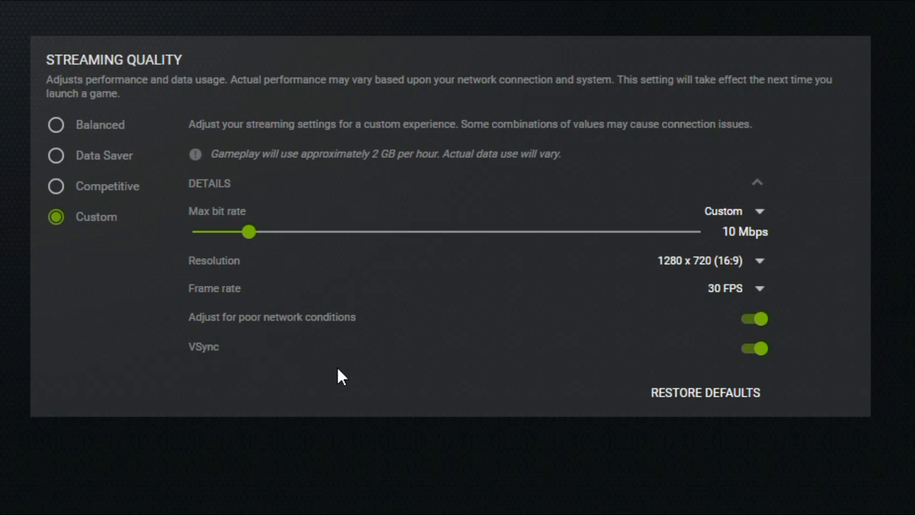